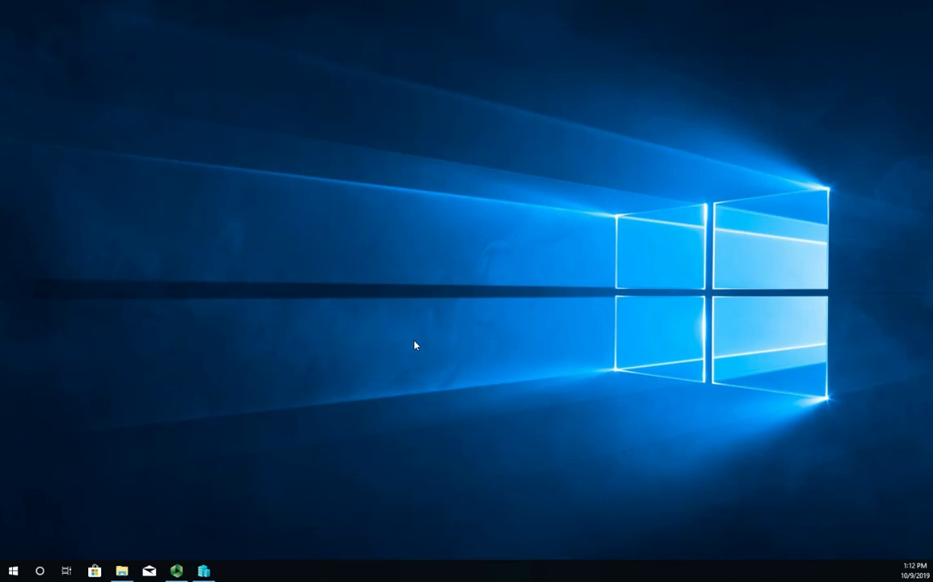
mouse_move(339, 369)
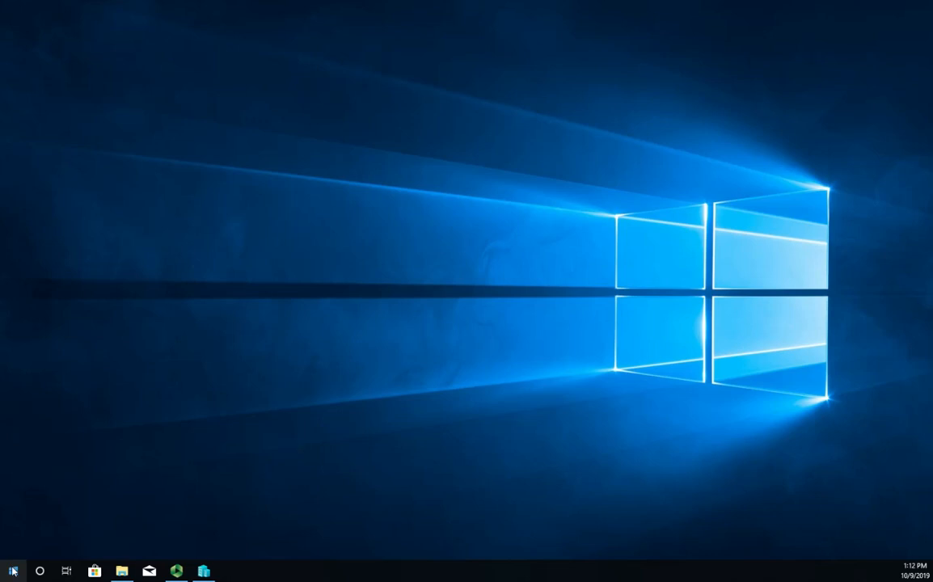
Search the Start menu for odbc and launch ODBC Data Sources (64-bit)
left_click(13, 571)
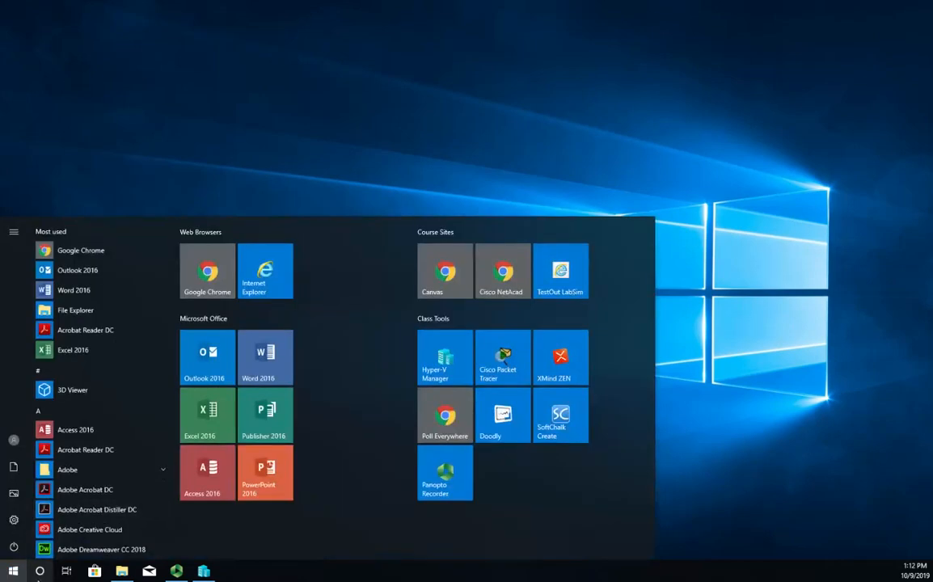
left_click(39, 571)
type("odbc")
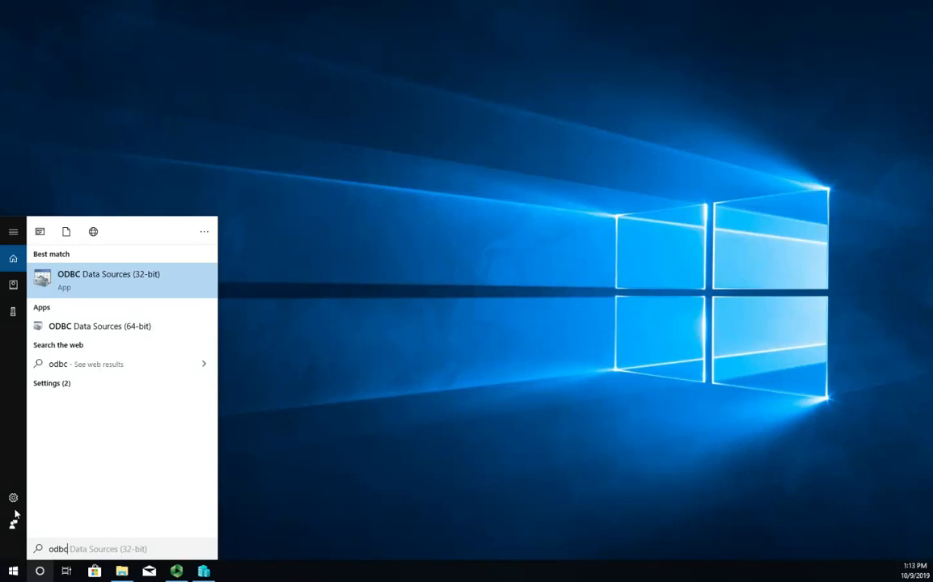
mouse_move(161, 281)
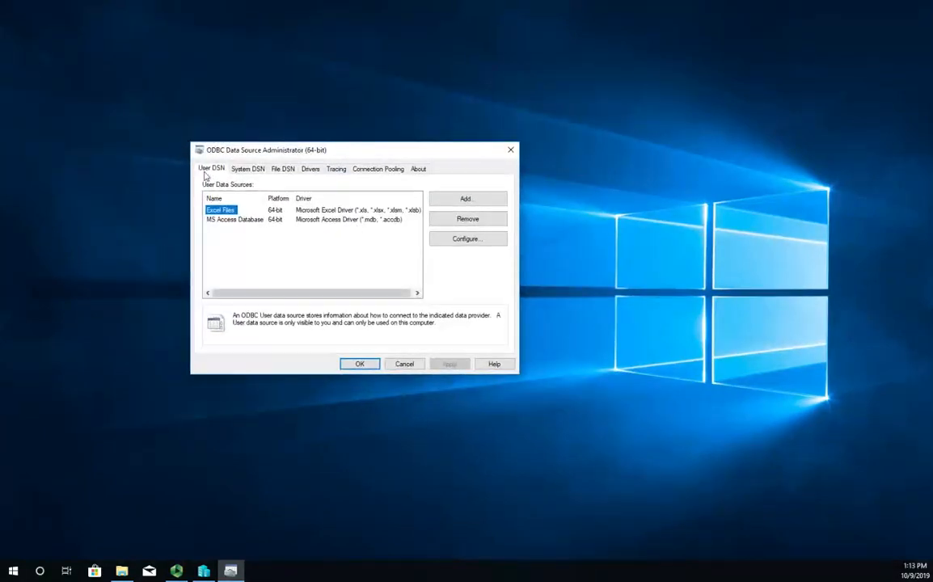
mouse_move(248, 169)
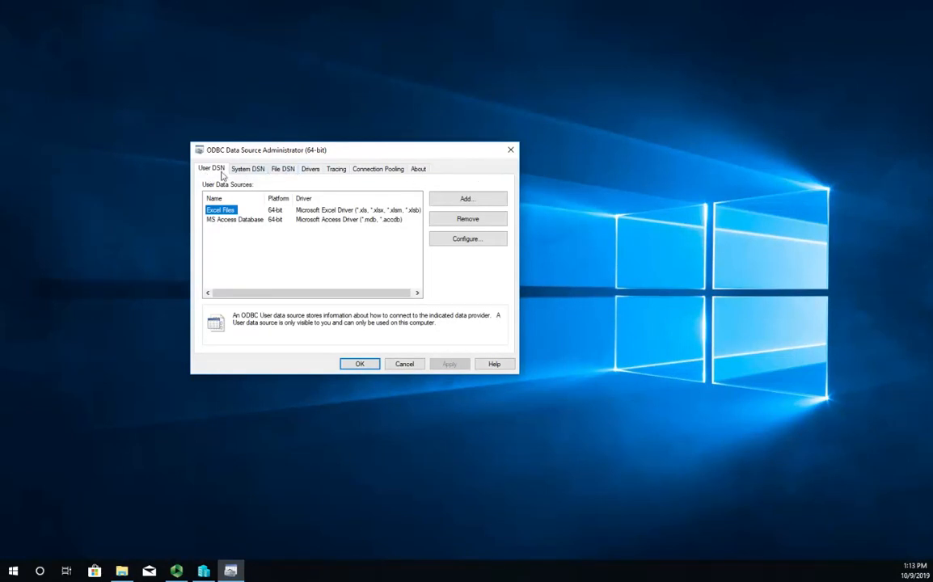
left_click(247, 169)
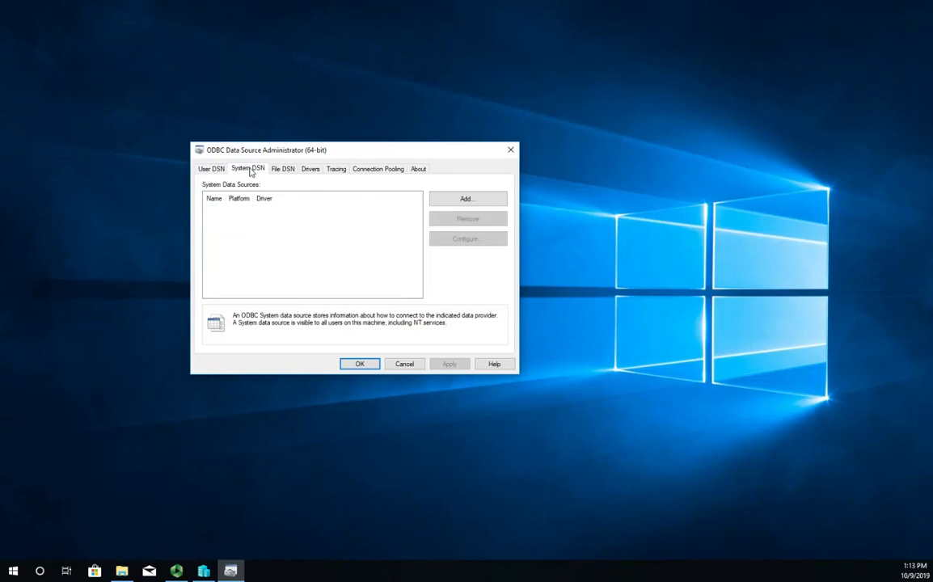
left_click(211, 168)
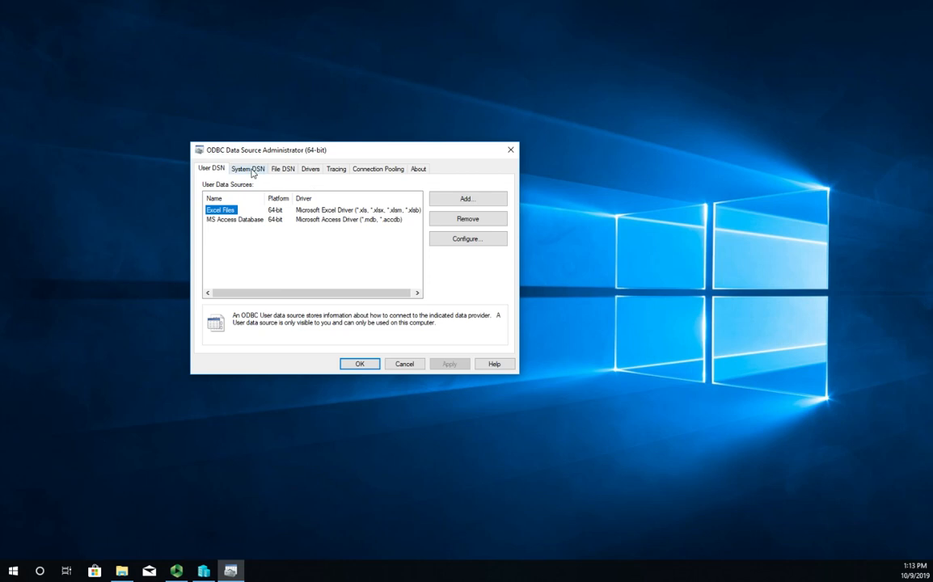
mouse_move(255, 237)
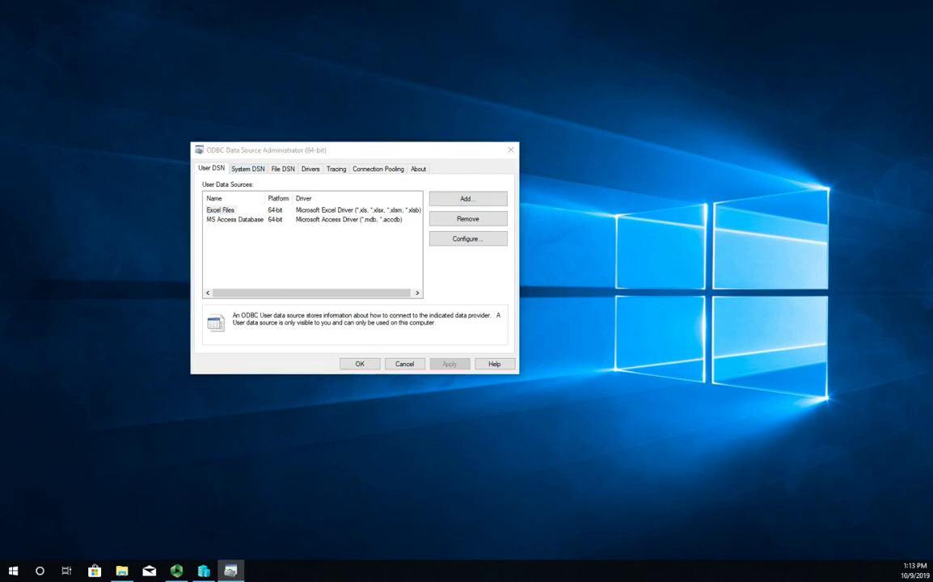
Add a new User DSN with the SQL Server driver
left_click(468, 198)
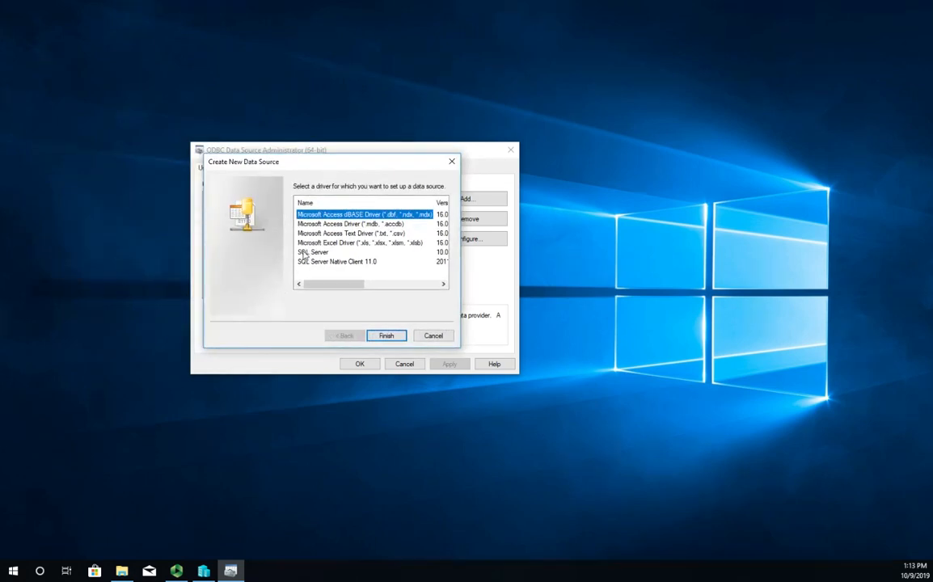
left_click(313, 253)
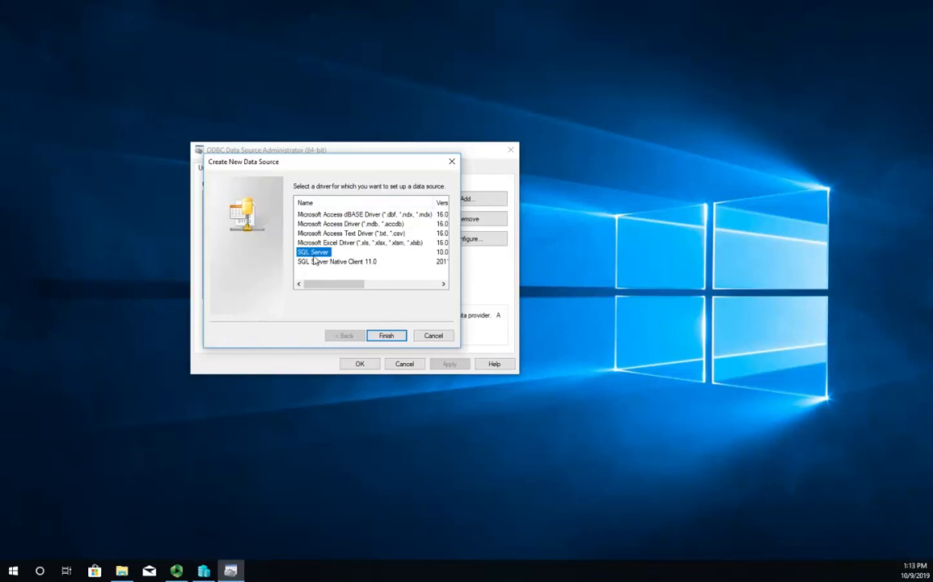
left_click(386, 336)
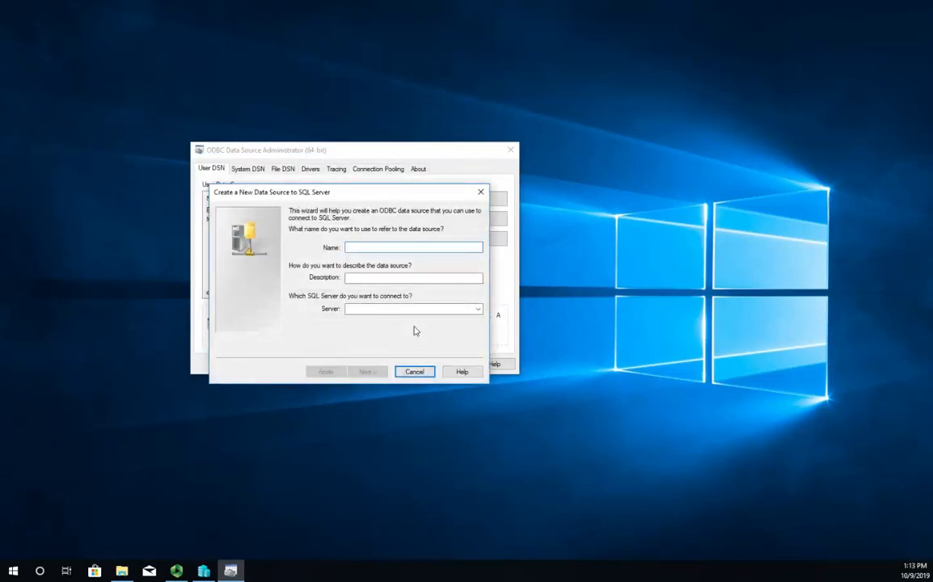
Name the data source 'Test', add an ODBC demo description, and enter server 'test'
left_click(414, 247)
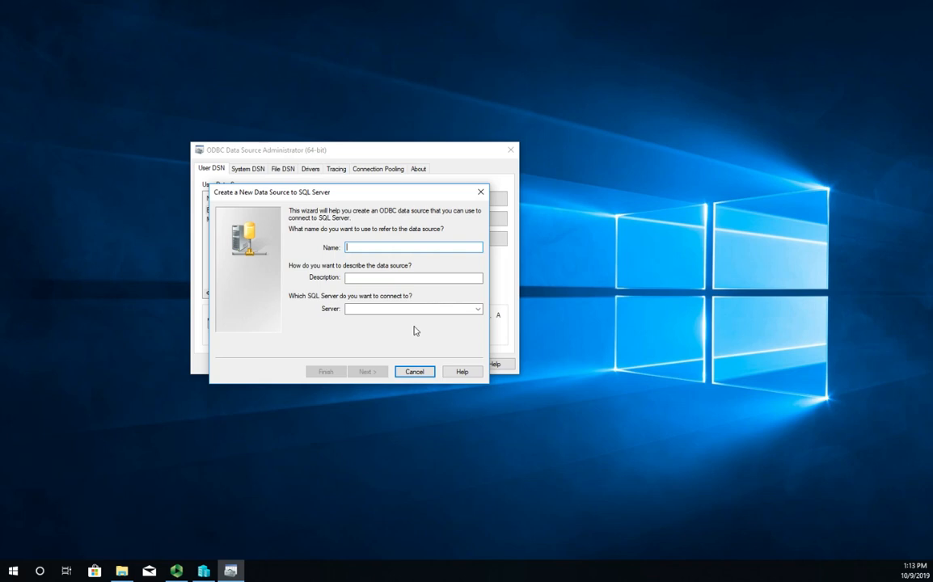
type("Test")
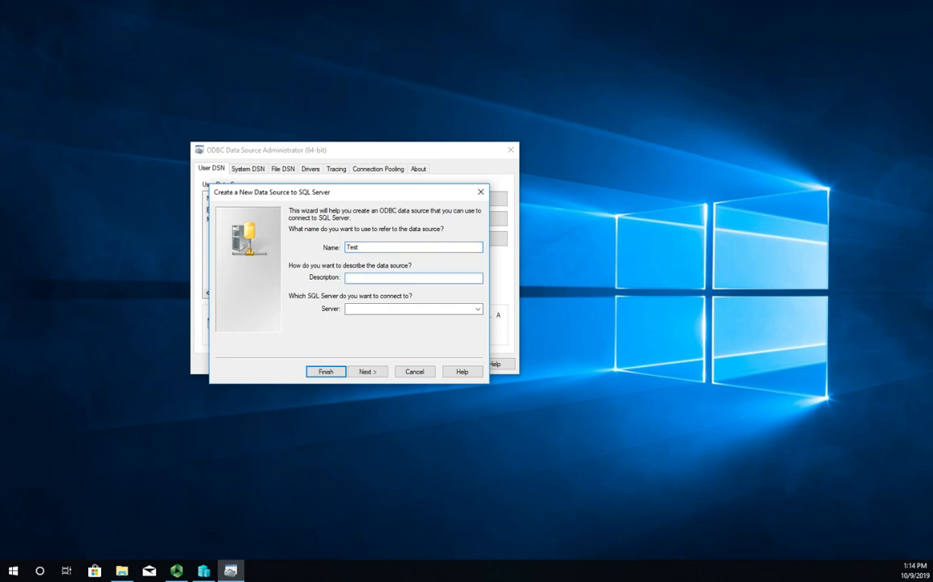
type("Test connection for")
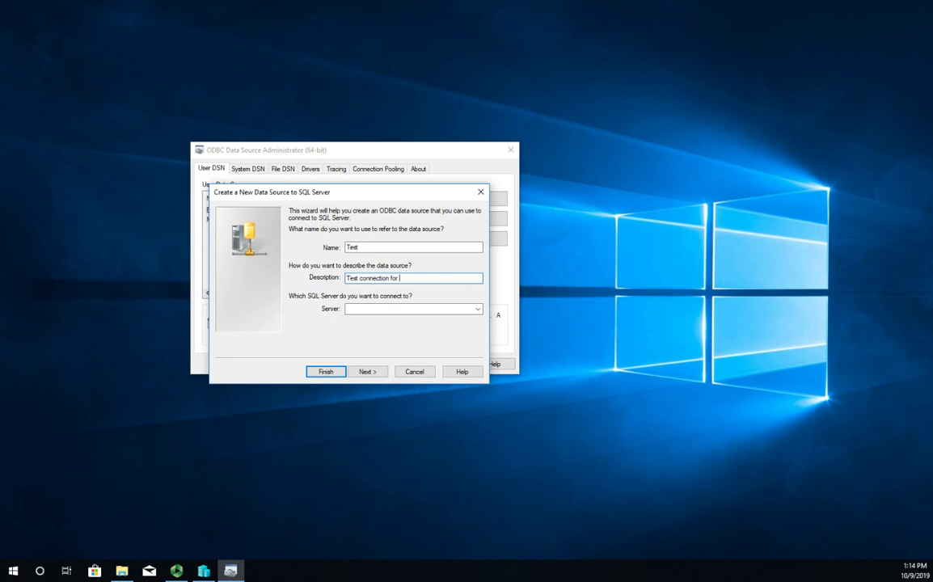
type("ODBC demo")
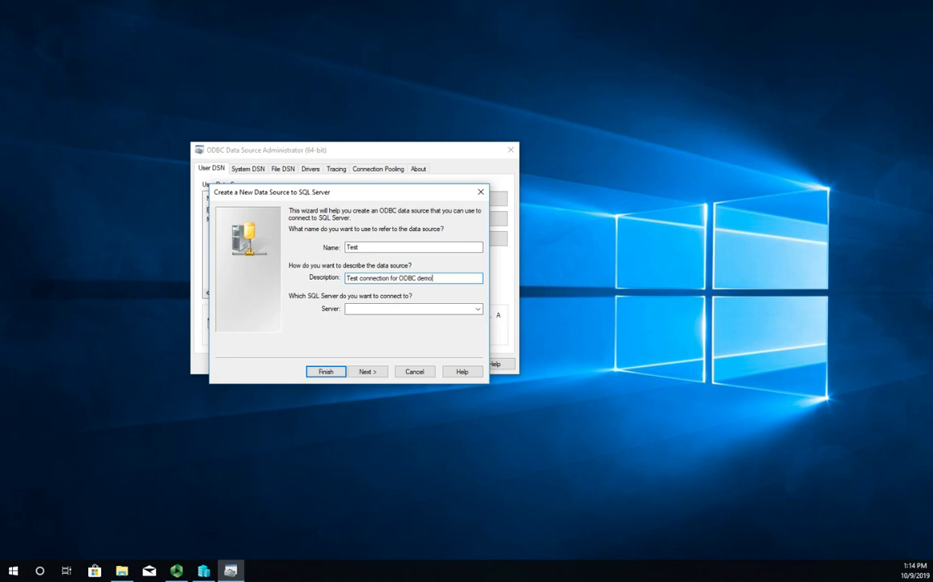
mouse_move(408, 353)
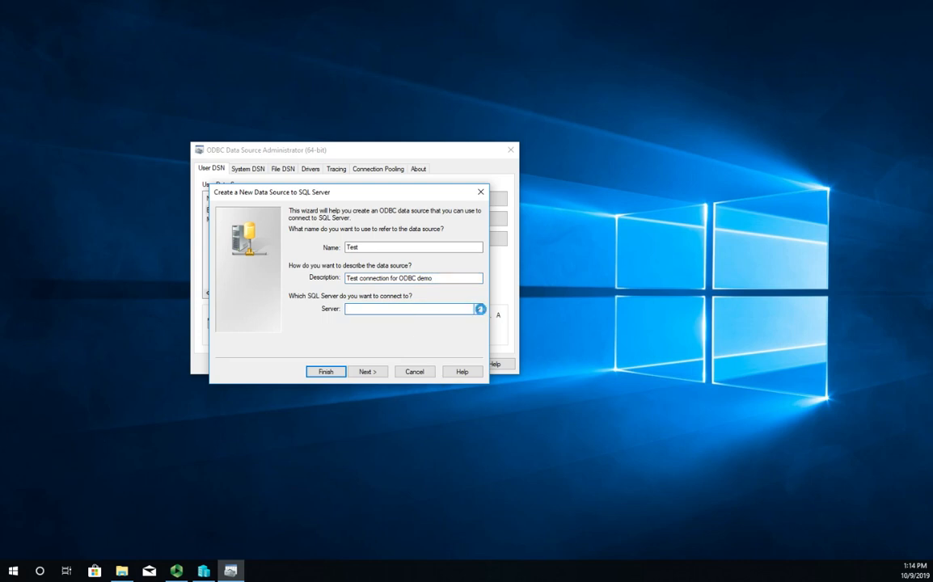
left_click(477, 309)
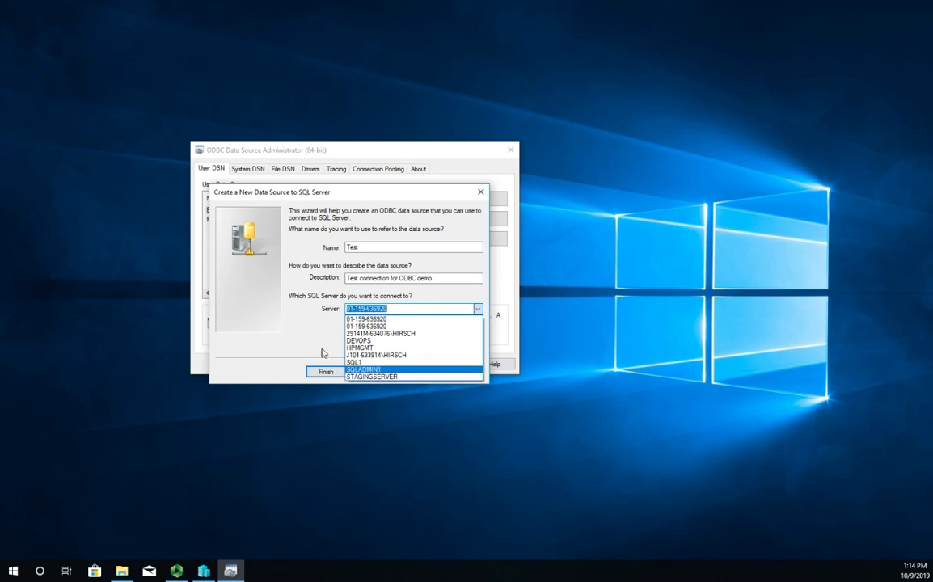
left_click(435, 302)
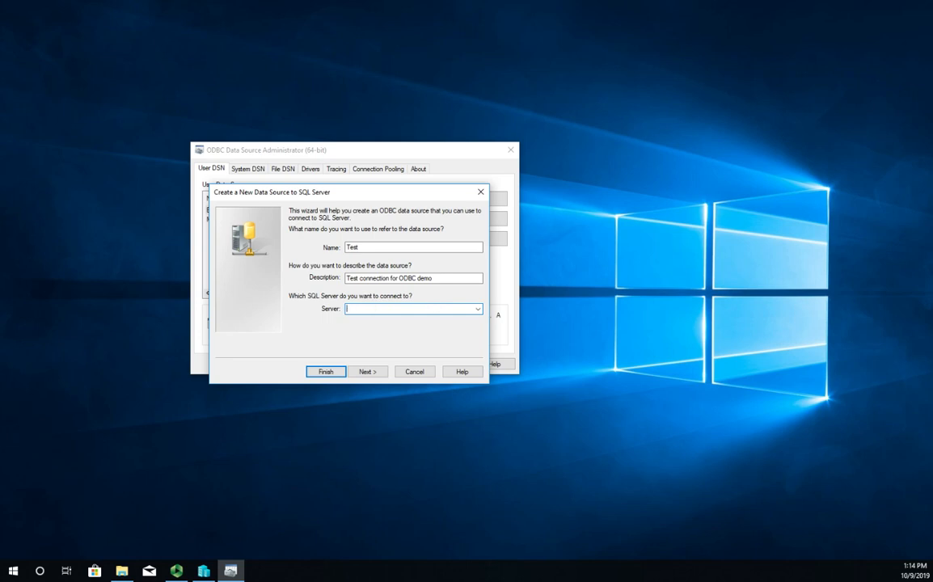
type("test")
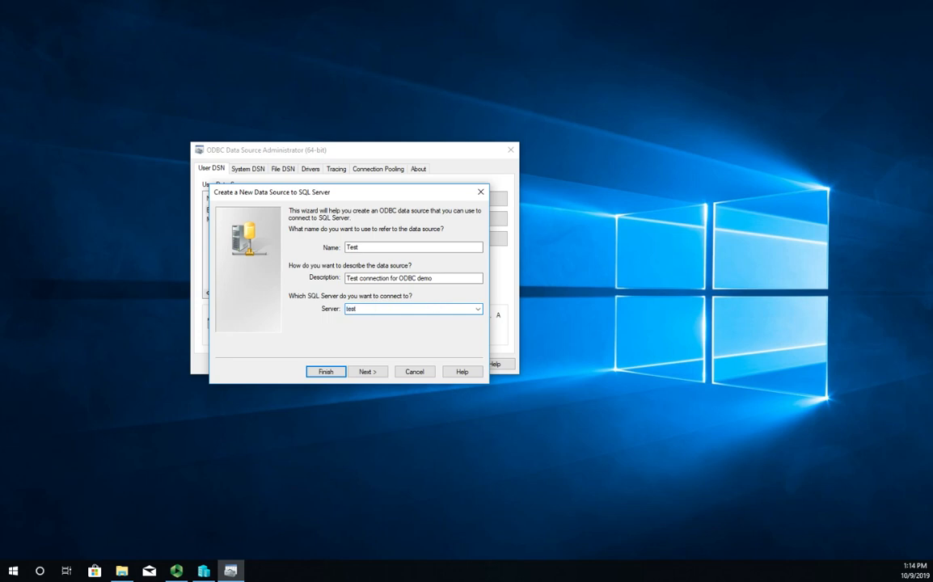
Keep Windows NT authentication and disable connecting to SQL Server for default settings
left_click(367, 372)
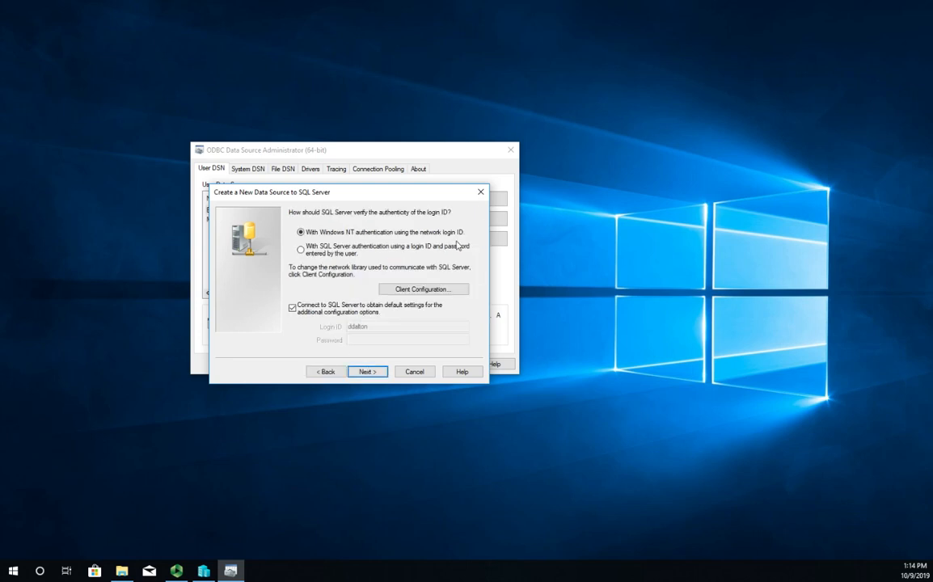
mouse_move(334, 250)
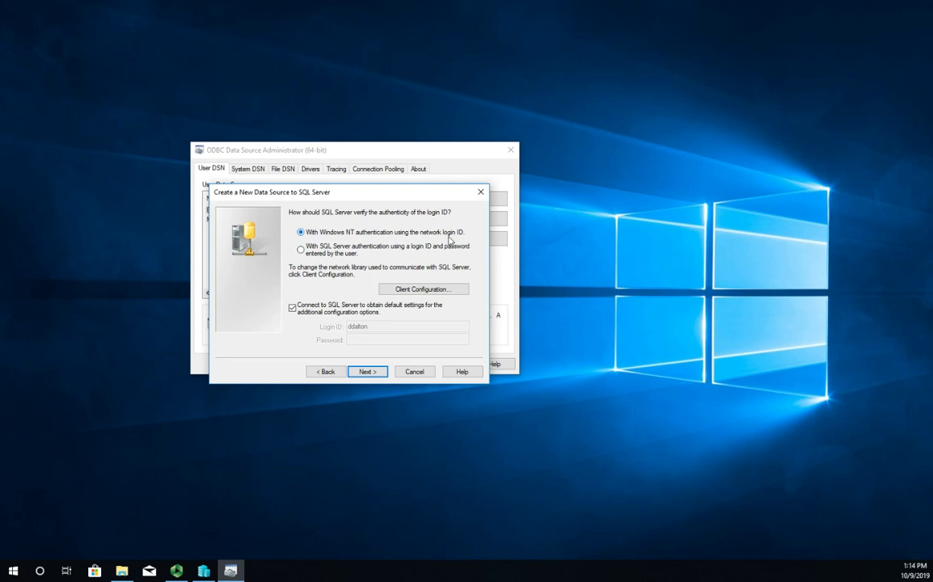
mouse_move(326, 239)
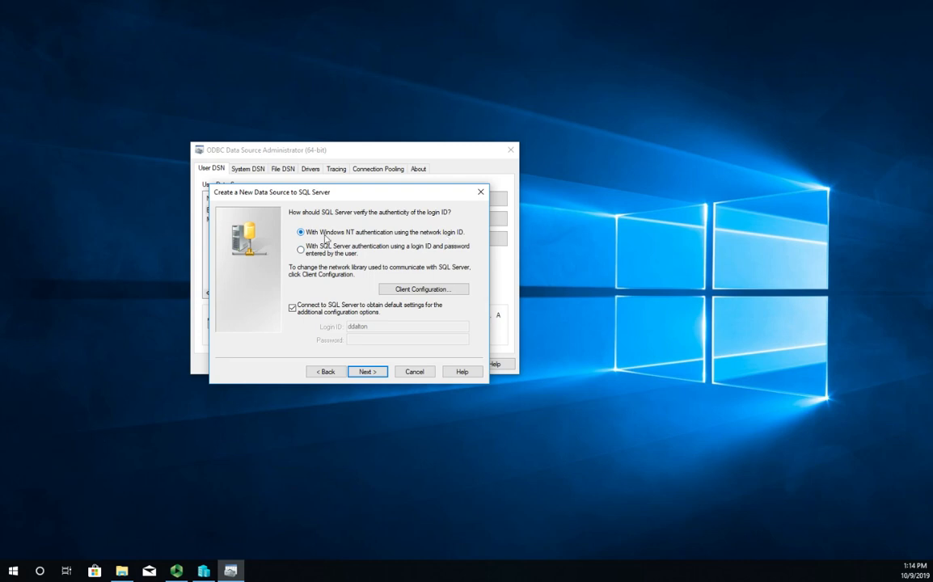
mouse_move(468, 237)
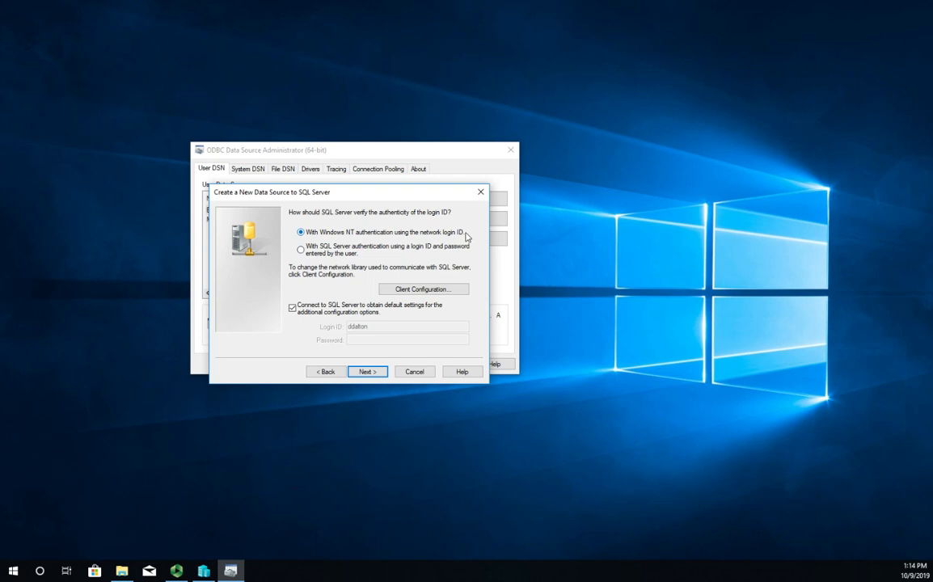
mouse_move(534, 255)
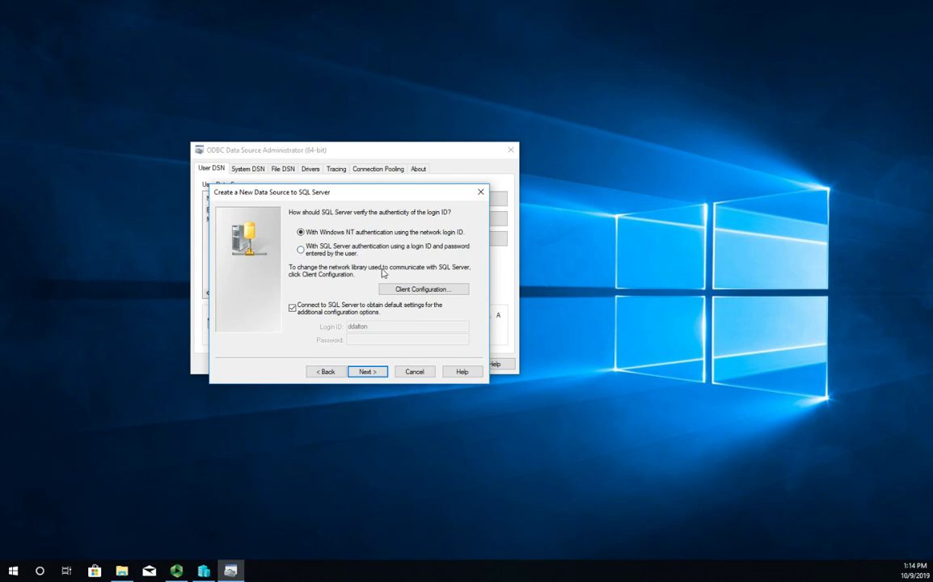
left_click(292, 307)
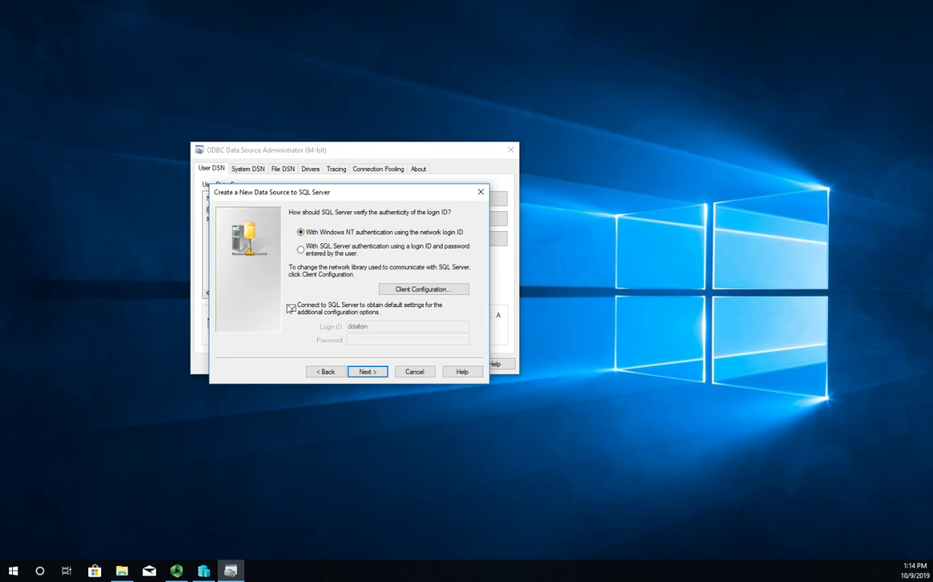
left_click(292, 307)
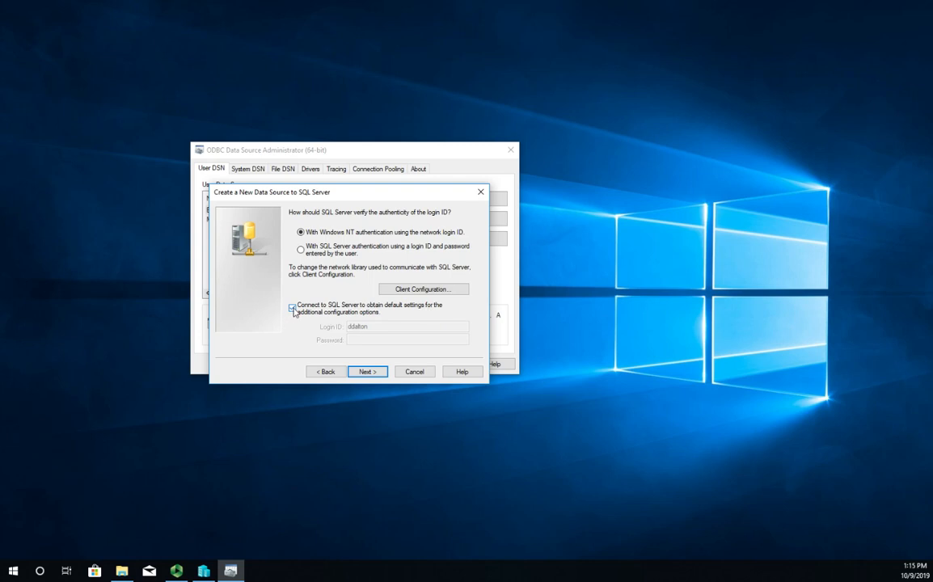
left_click(293, 308)
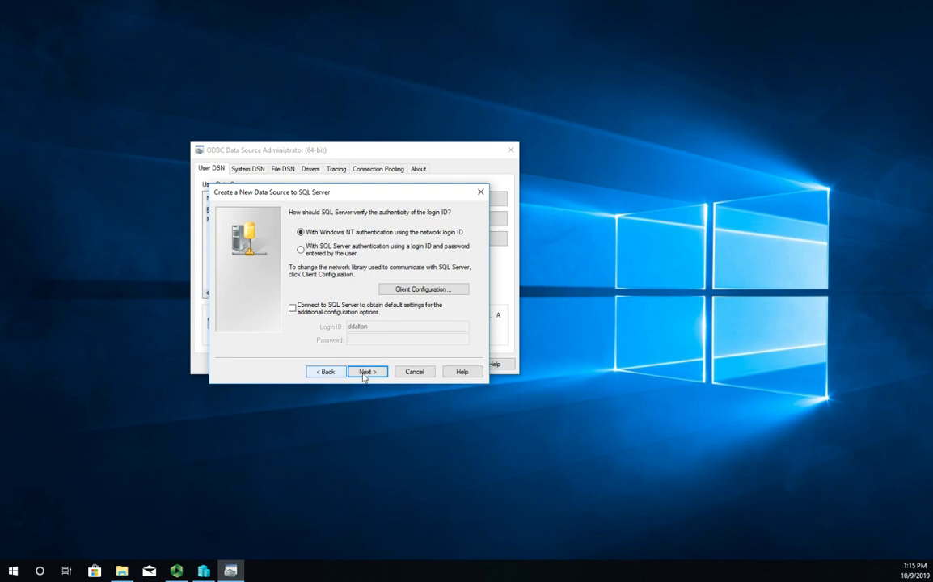
Pass the default database page without changes to reach the final options page
left_click(368, 371)
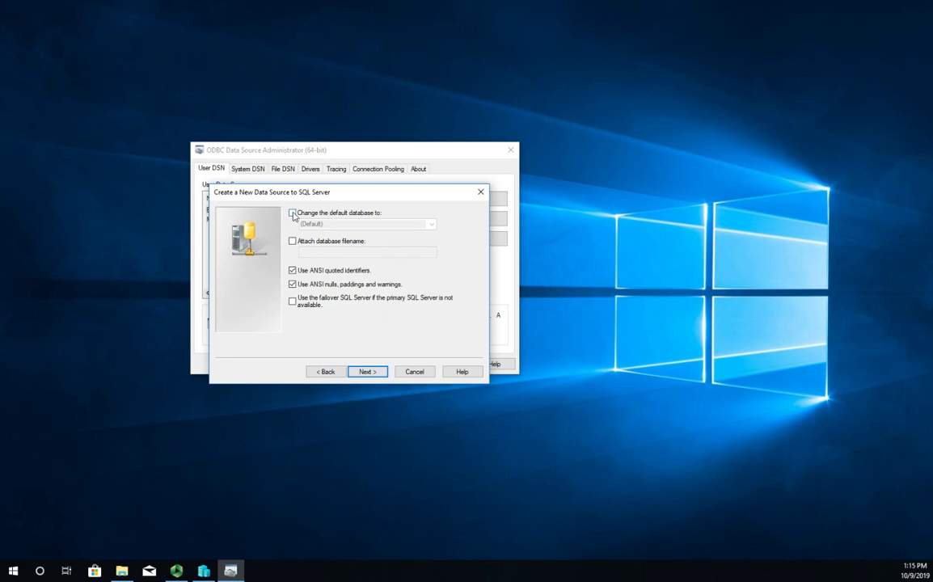
left_click(293, 213)
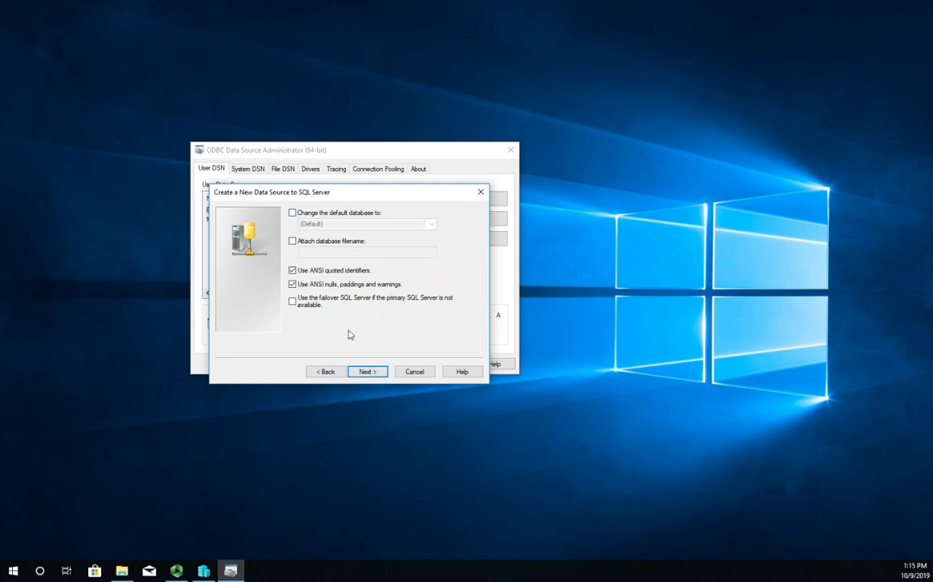
left_click(368, 371)
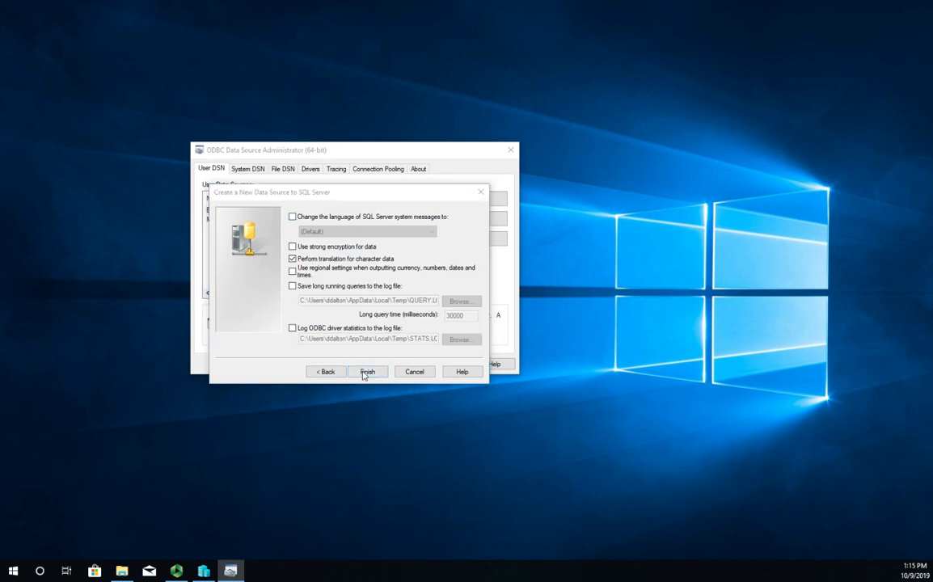
Finish the wizard so the Test SQL Server user DSN is created
left_click(367, 372)
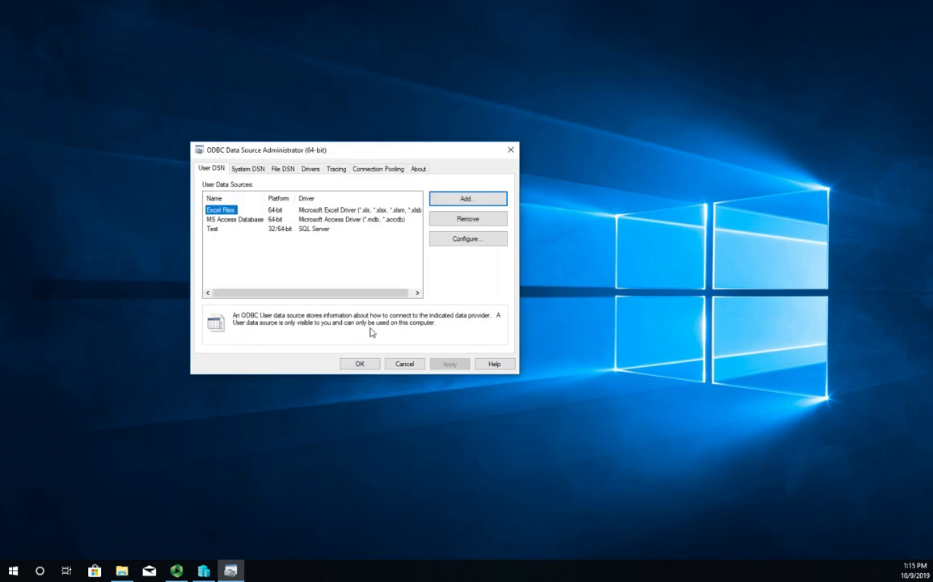
mouse_move(224, 233)
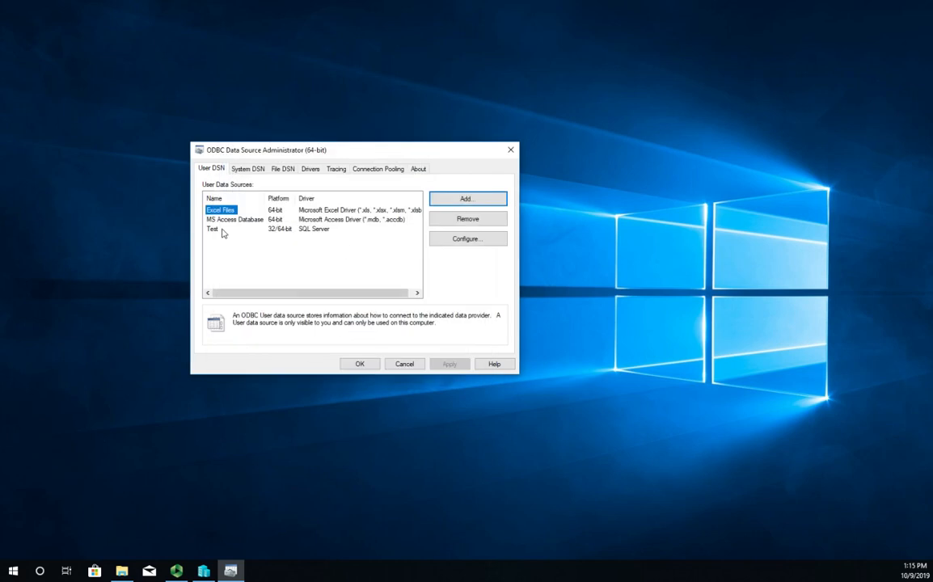